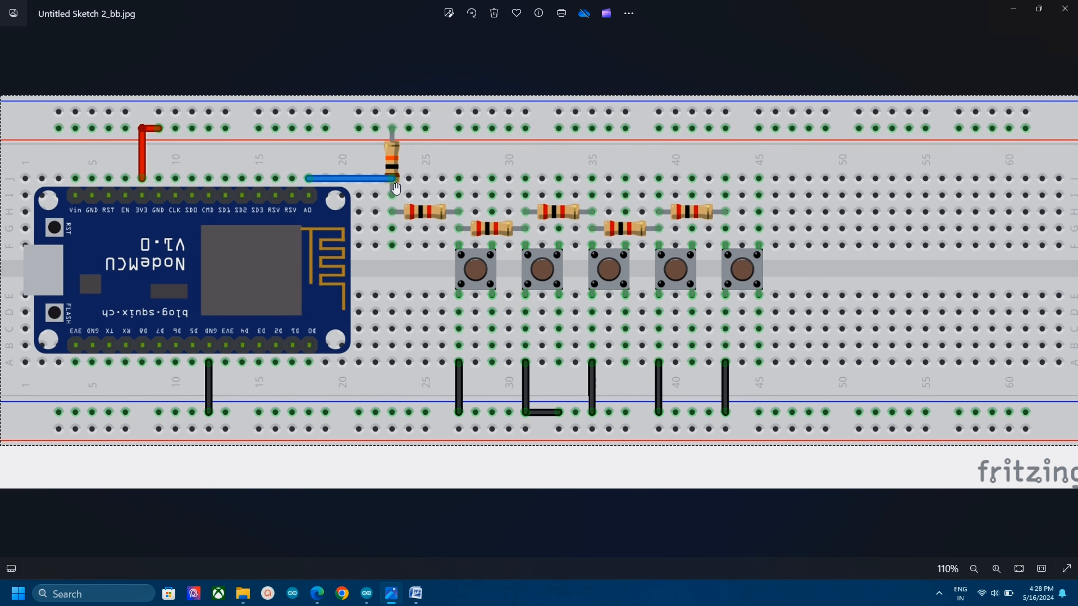
pyautogui.moveTo(354, 242)
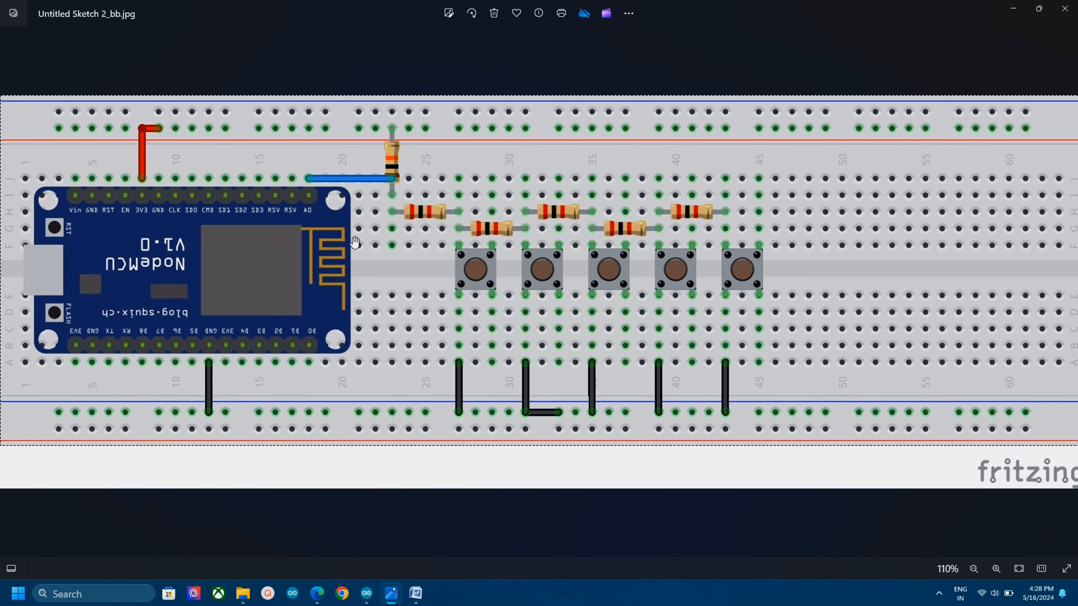
pyautogui.moveTo(324, 191)
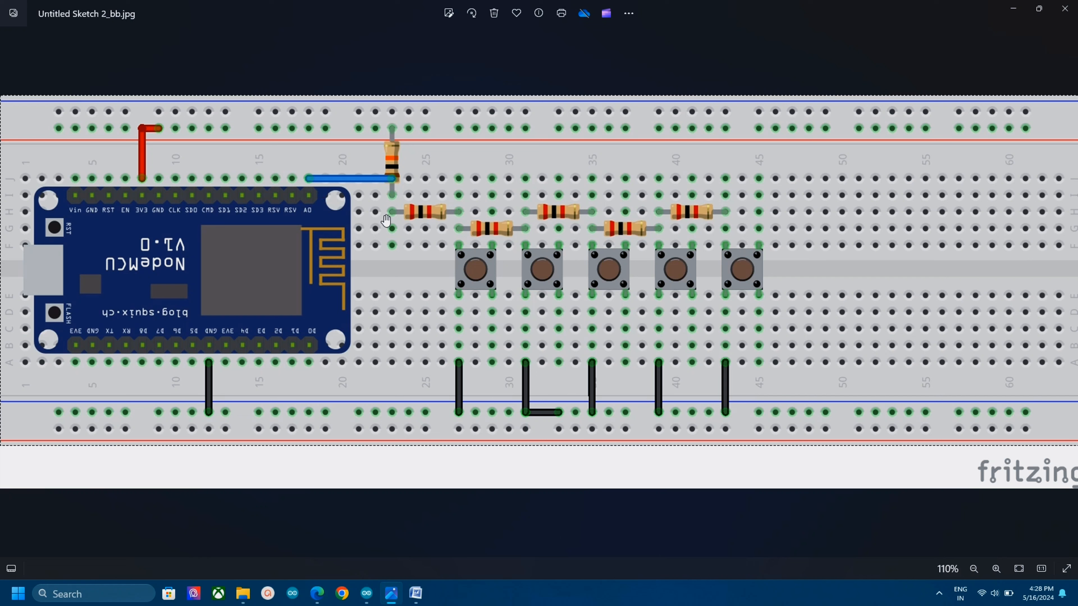
pyautogui.moveTo(476, 264)
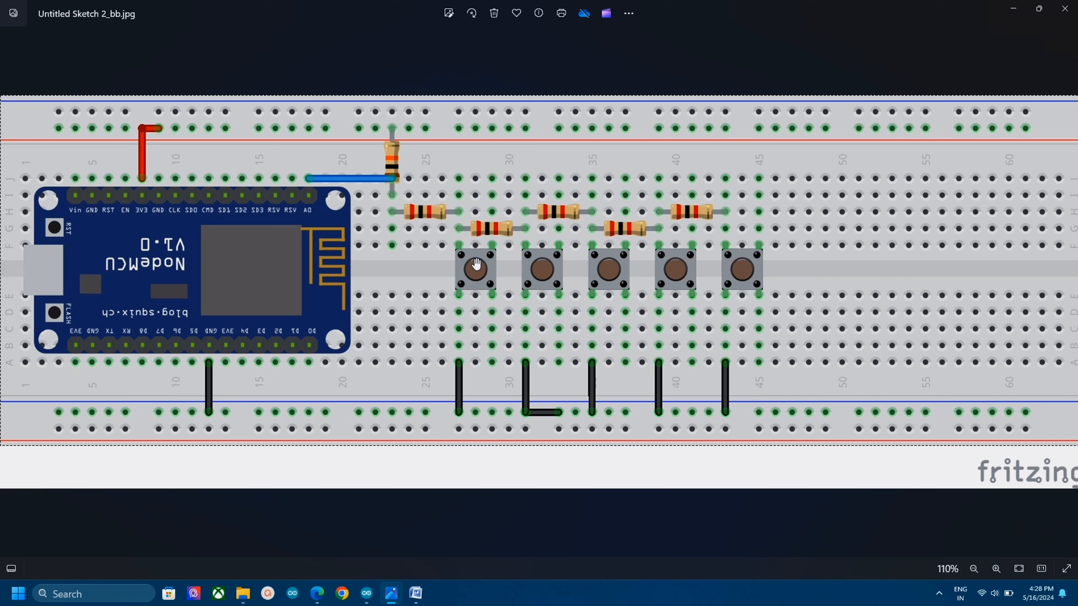
pyautogui.moveTo(466, 405)
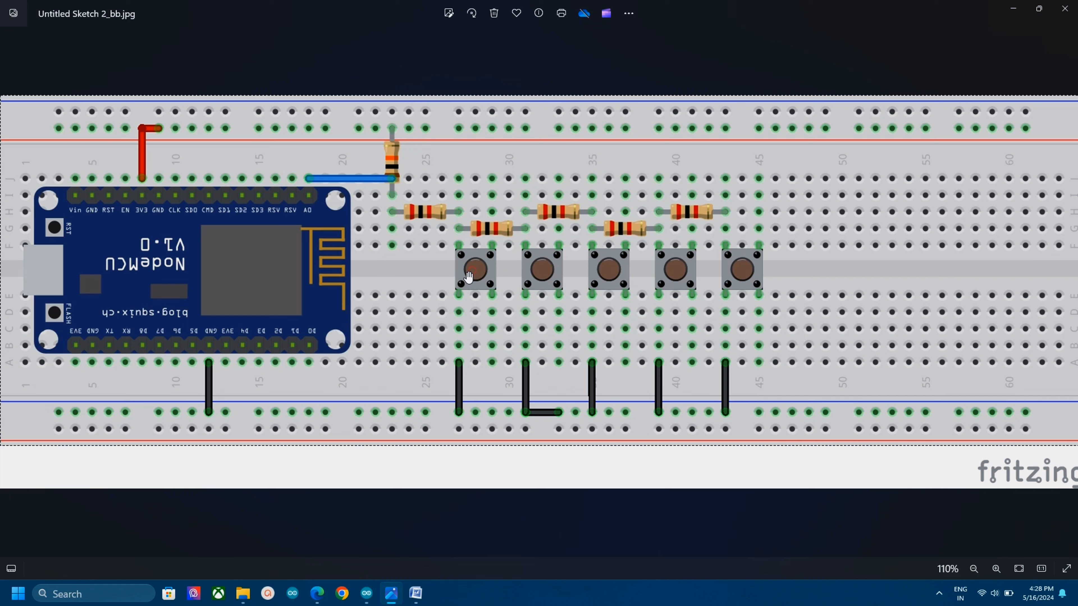
pyautogui.moveTo(467, 267)
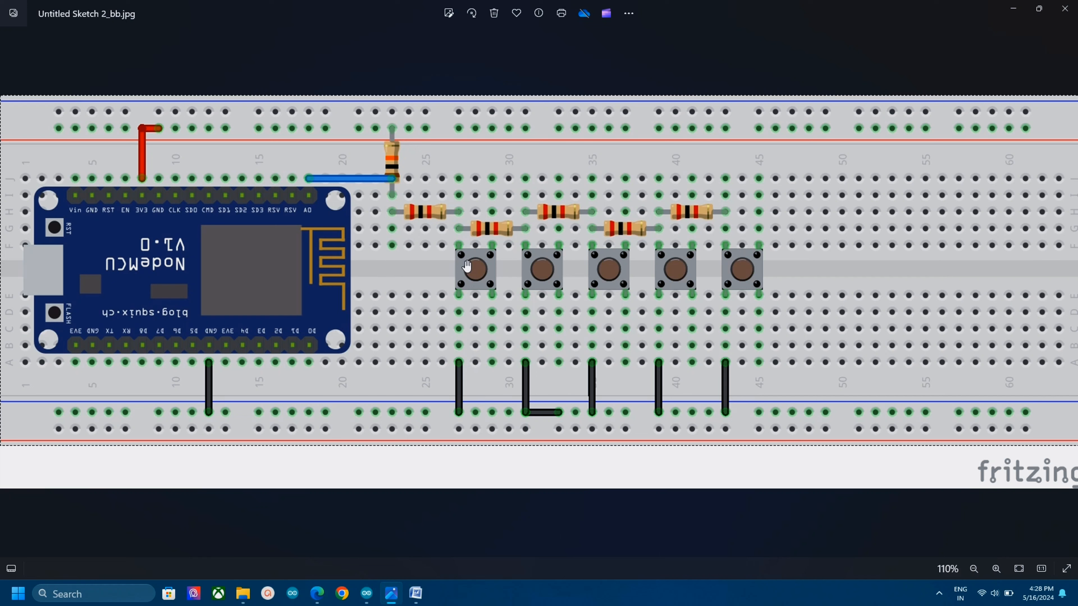
pyautogui.moveTo(395, 214)
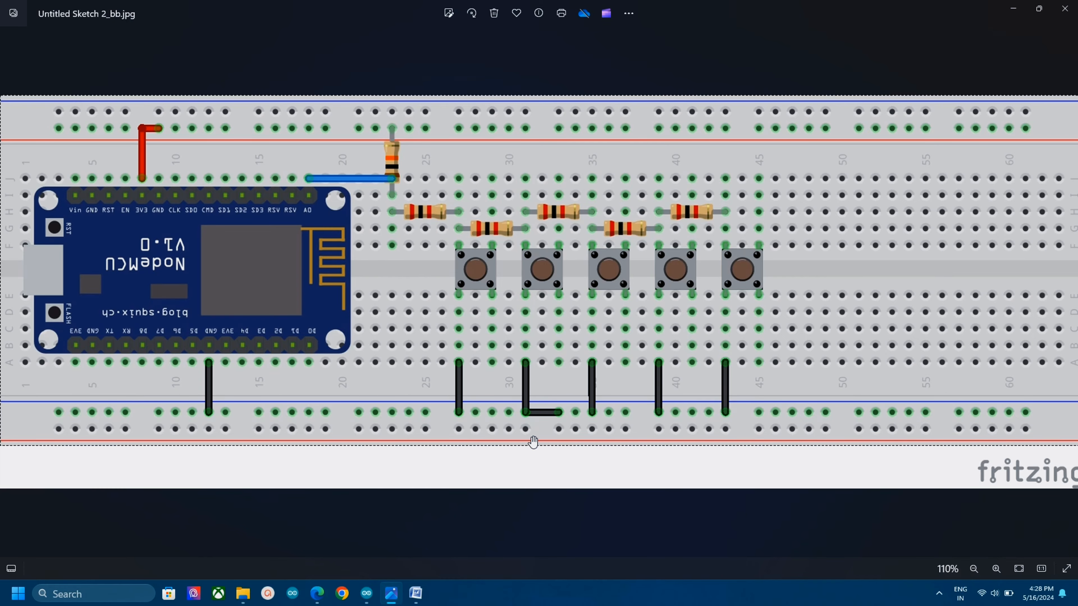
pyautogui.moveTo(406, 233)
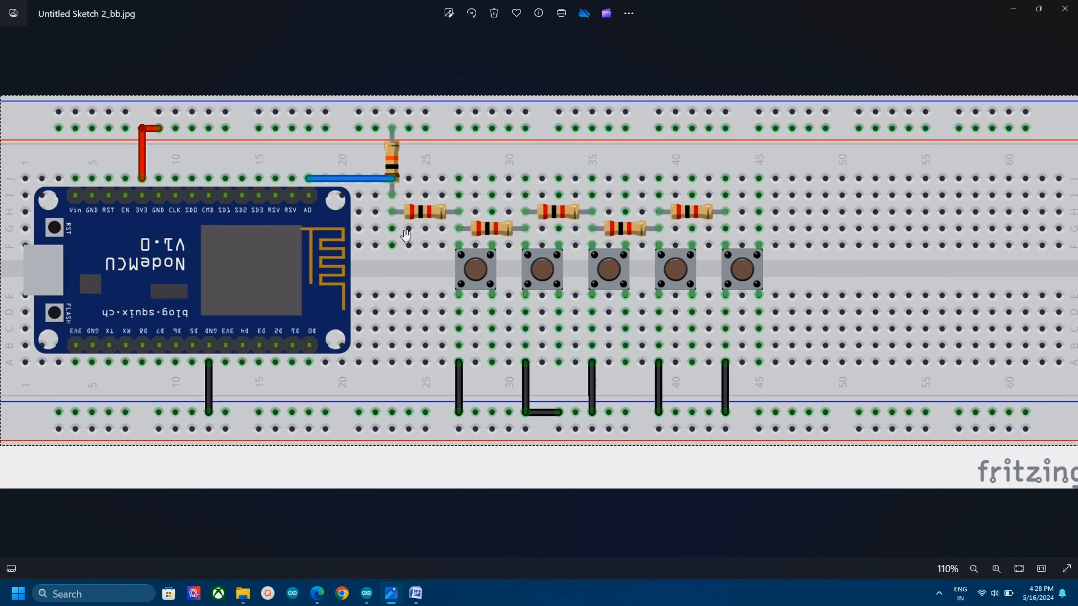